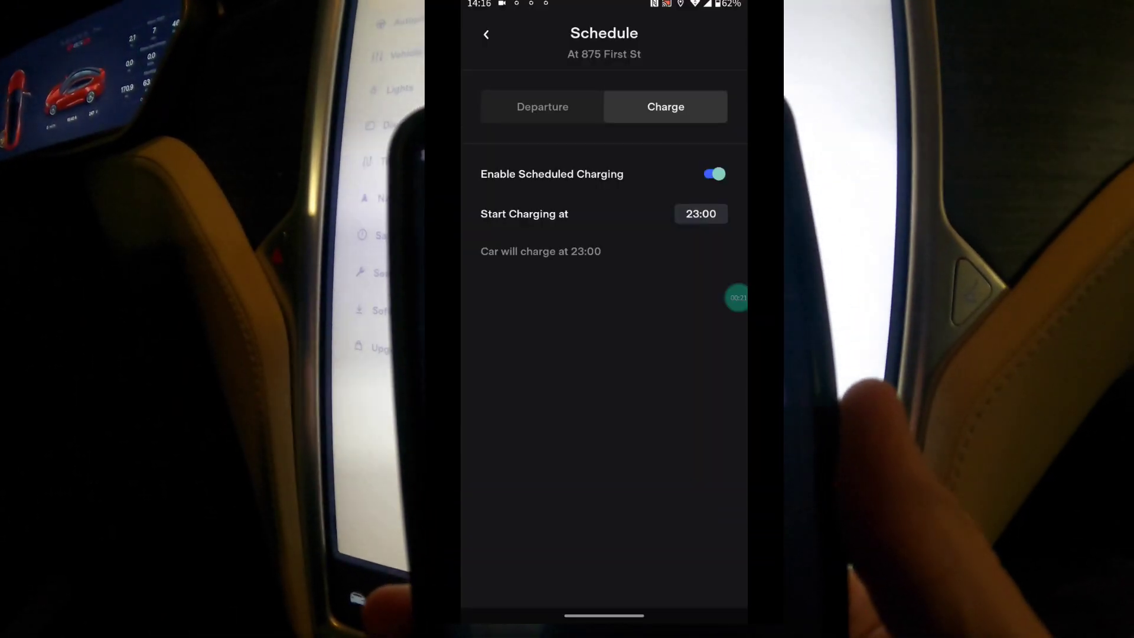
Step: Request Start Charging Now at the home charger, prompting to override the 23:00 schedule
left_click(700, 214)
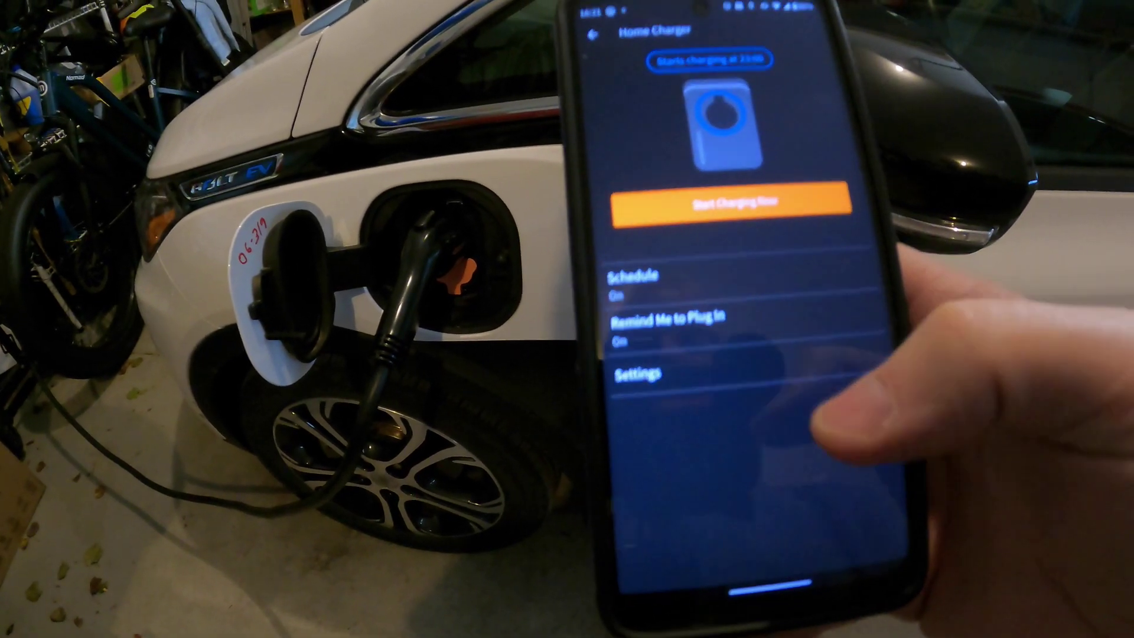
left_click(730, 200)
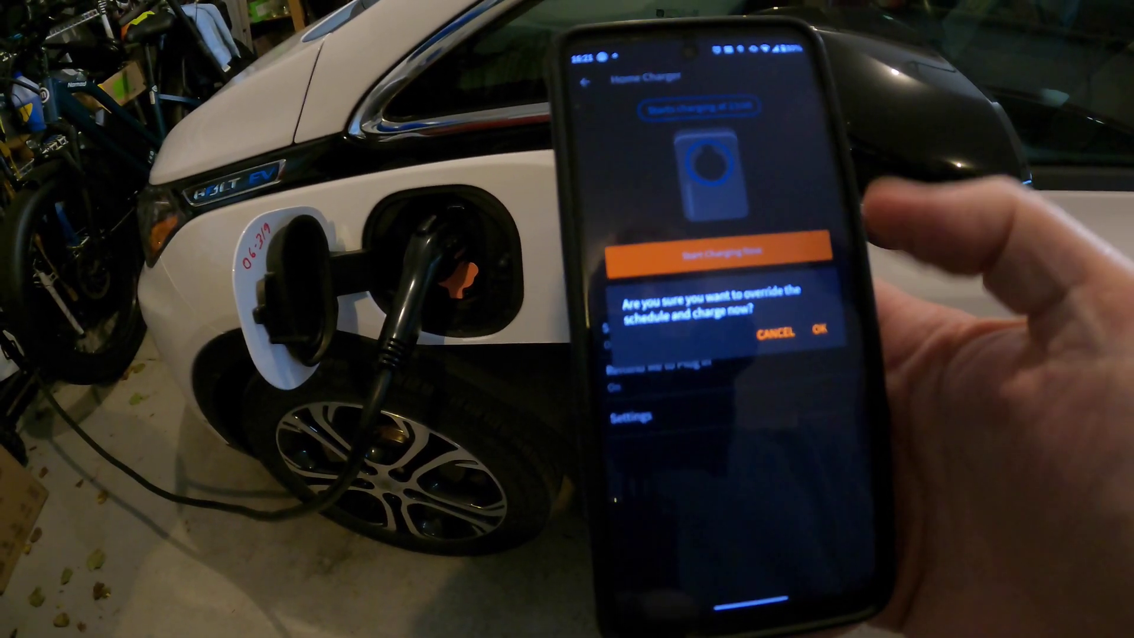